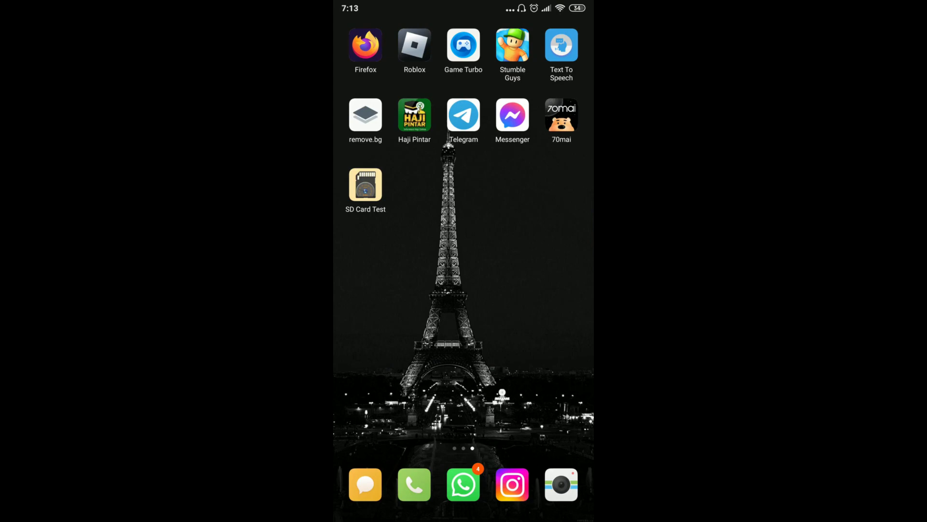
Launch the 70mai dash cam app from the home screen
left_click(560, 112)
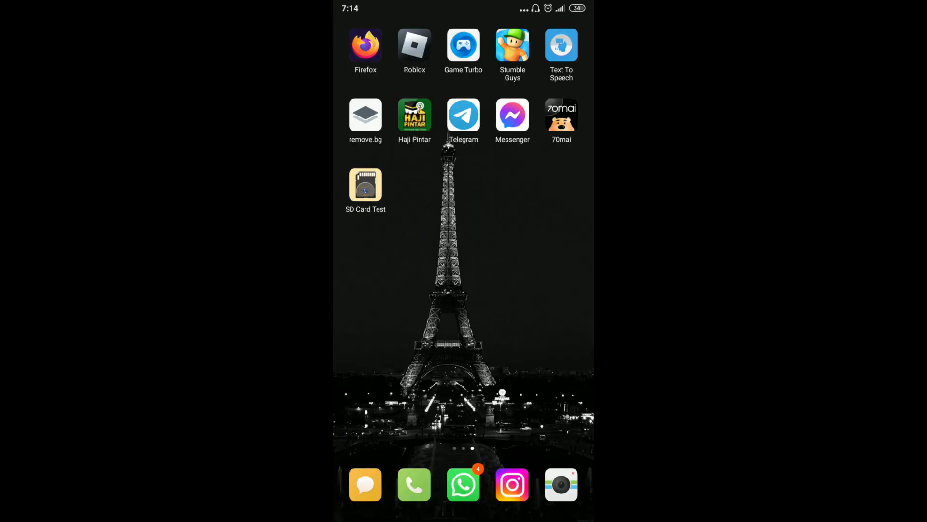
left_click(560, 114)
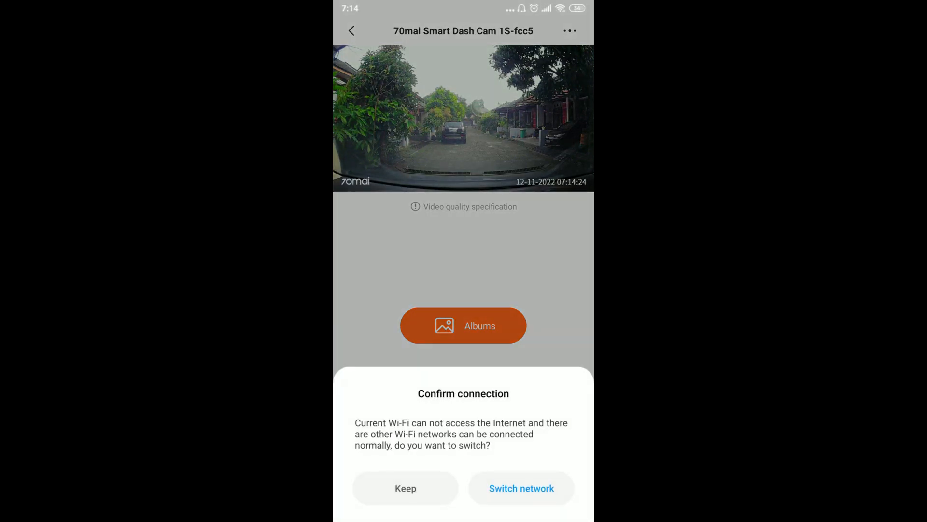
Keep the dash cam Wi-Fi connection and go to the recorded albums
left_click(405, 487)
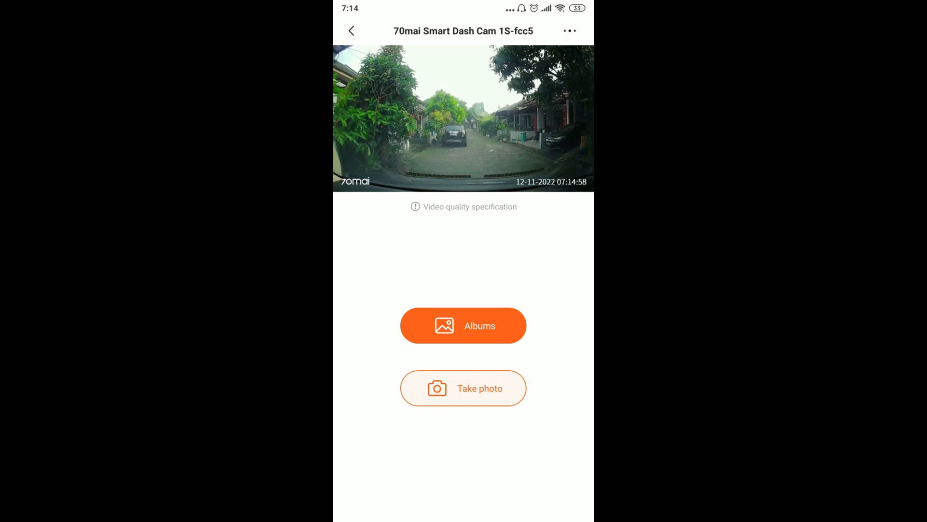
left_click(463, 325)
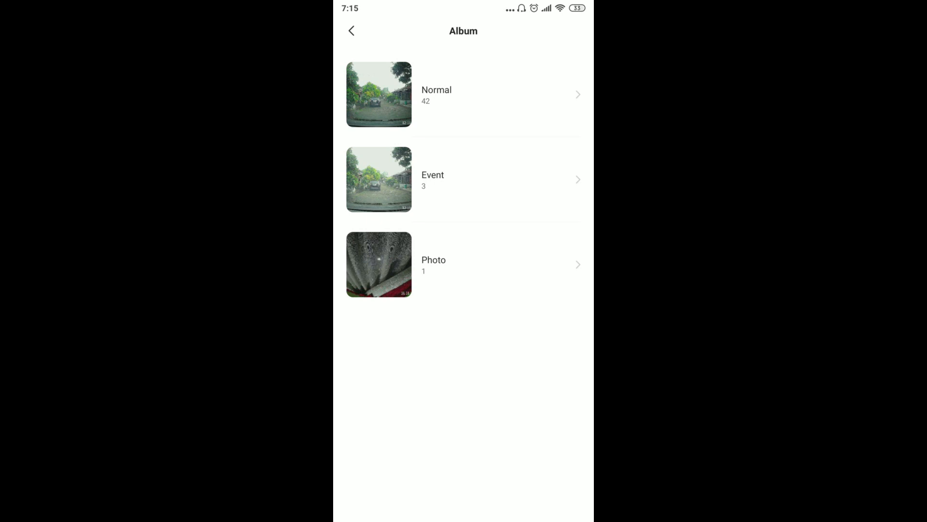
View a clip from the Normal video album, then leave the clip view
left_click(463, 93)
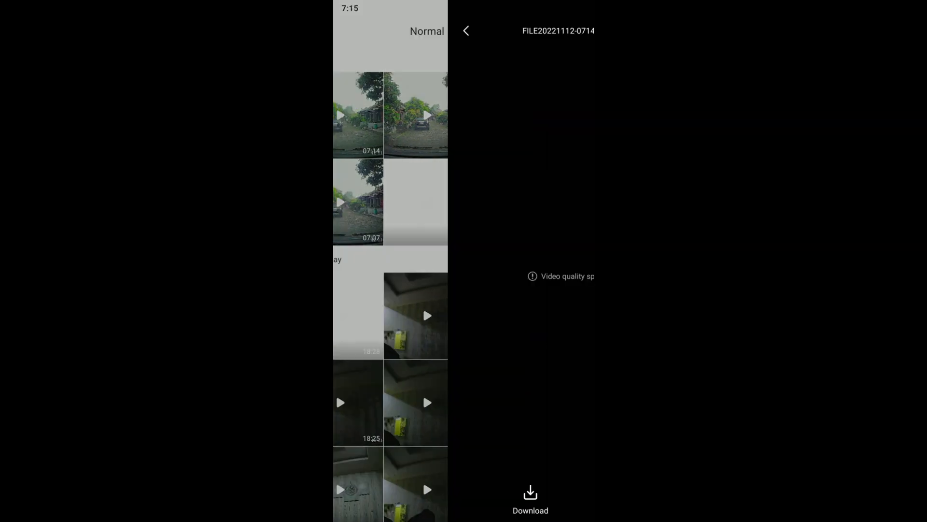
left_click(358, 113)
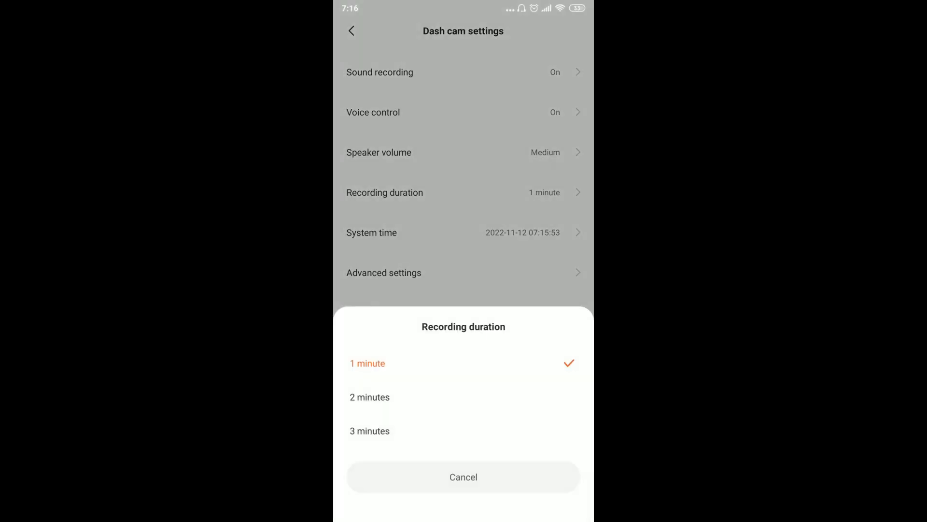
Leave recording duration at 1 minute and the 70mai logo on, then go to SD card state
left_click(462, 476)
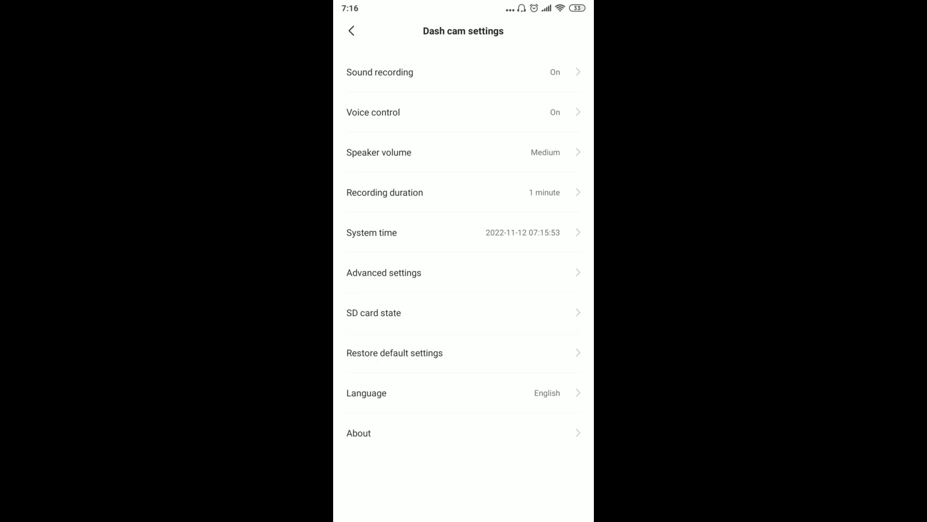
left_click(383, 273)
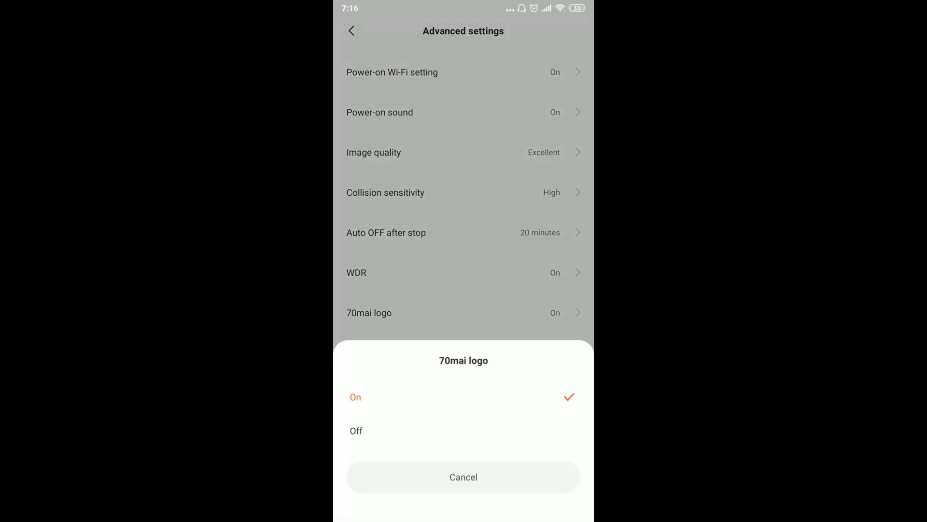
left_click(462, 476)
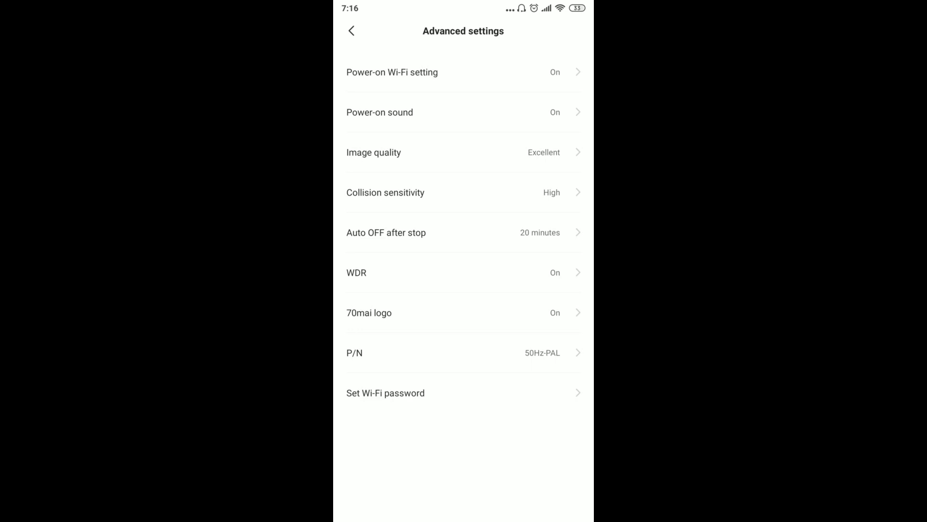
left_click(351, 31)
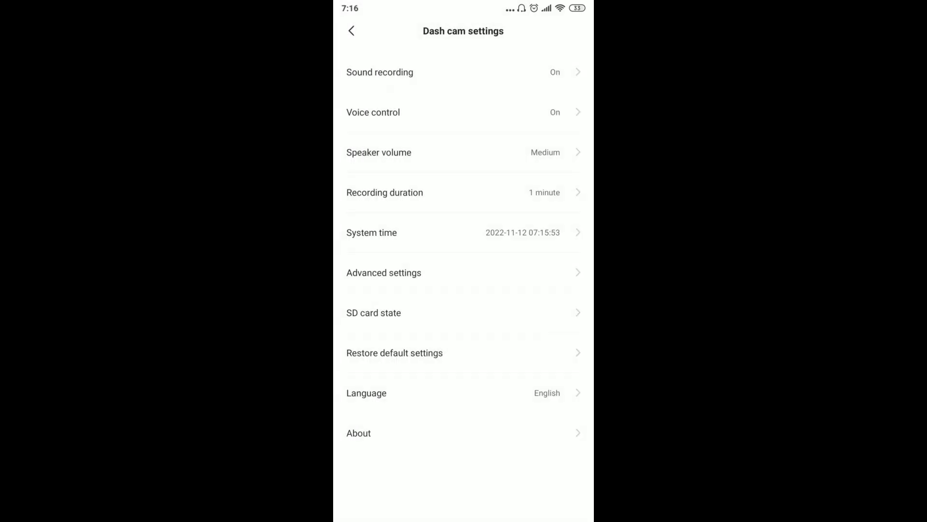
left_click(463, 312)
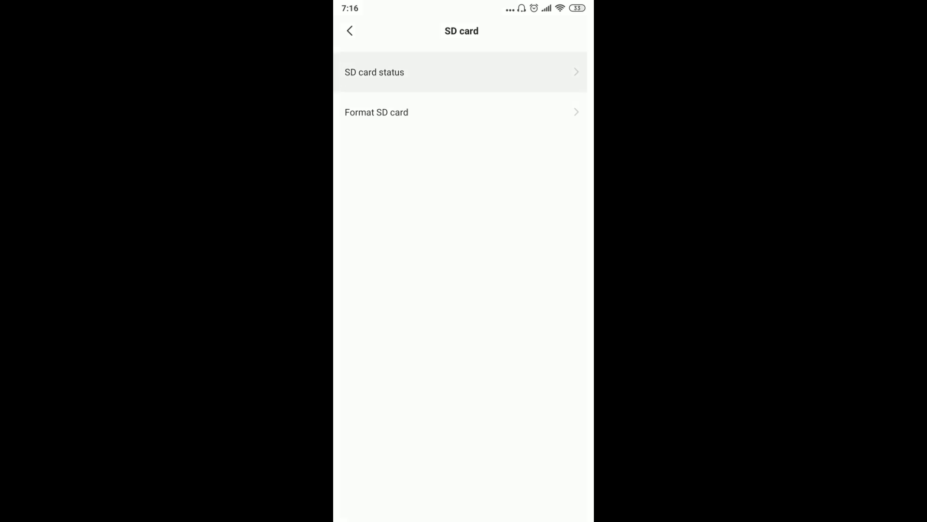
Check SD card status (59.4GB total, working) and return to the live camera view
left_click(375, 72)
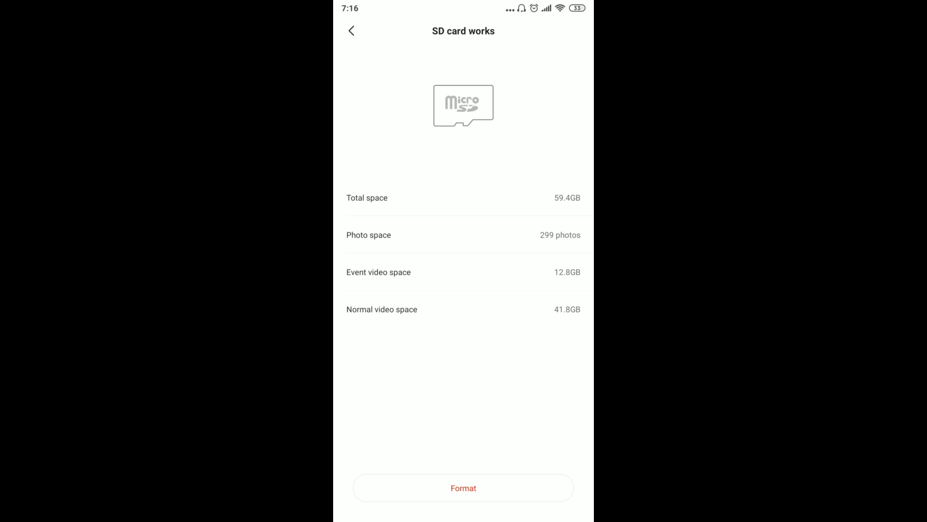
left_click(351, 30)
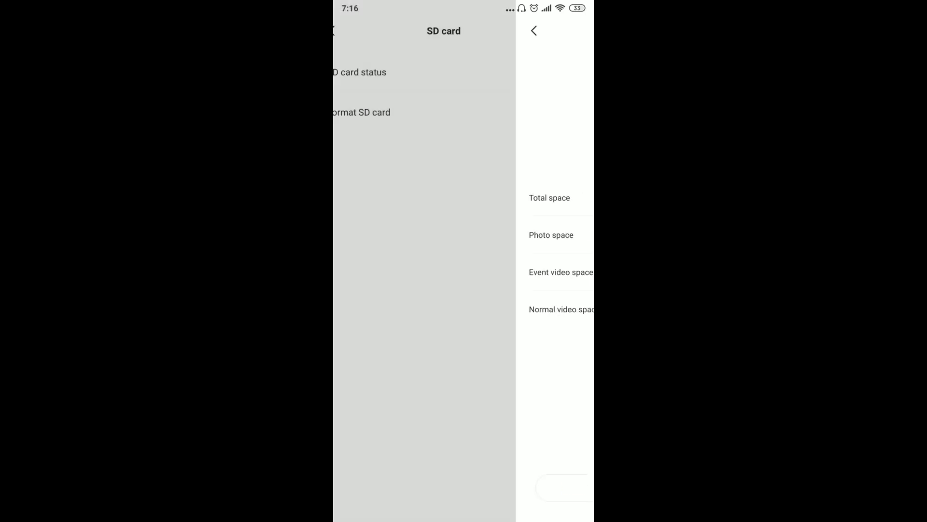
left_click(533, 31)
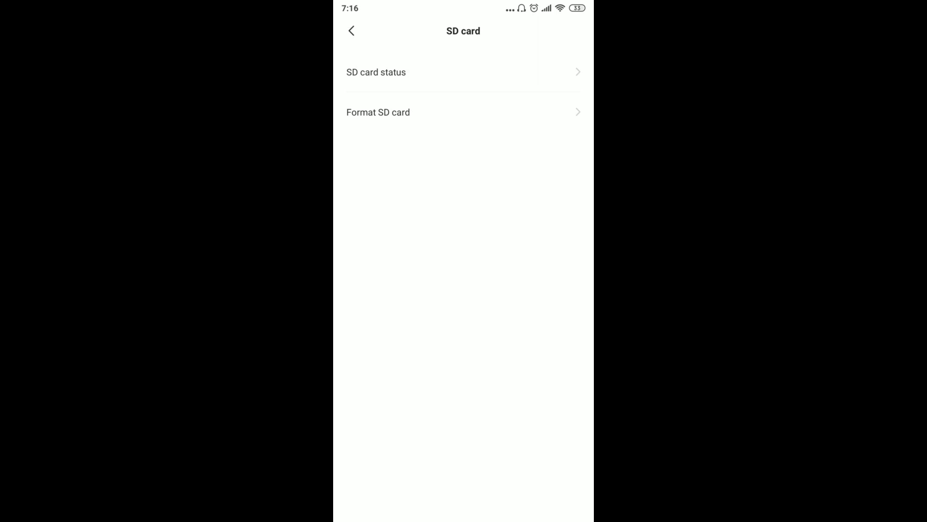
left_click(351, 31)
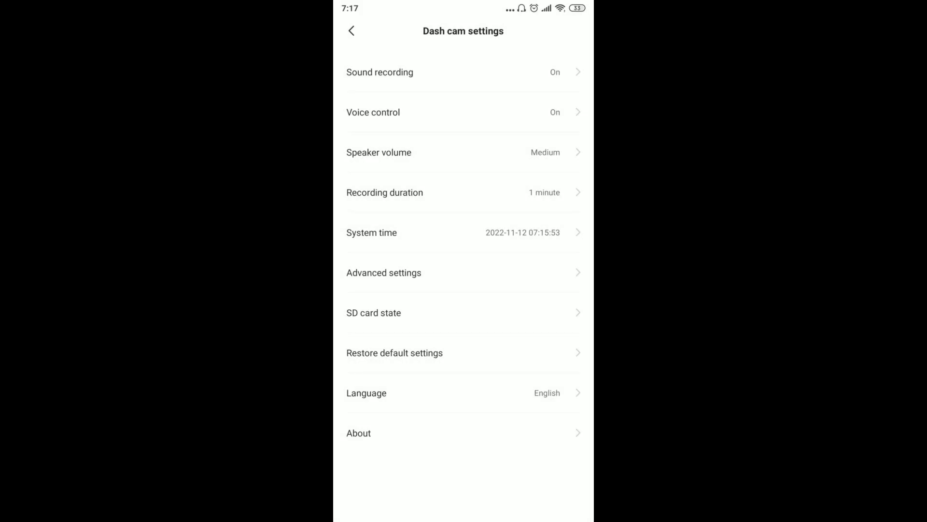
left_click(351, 30)
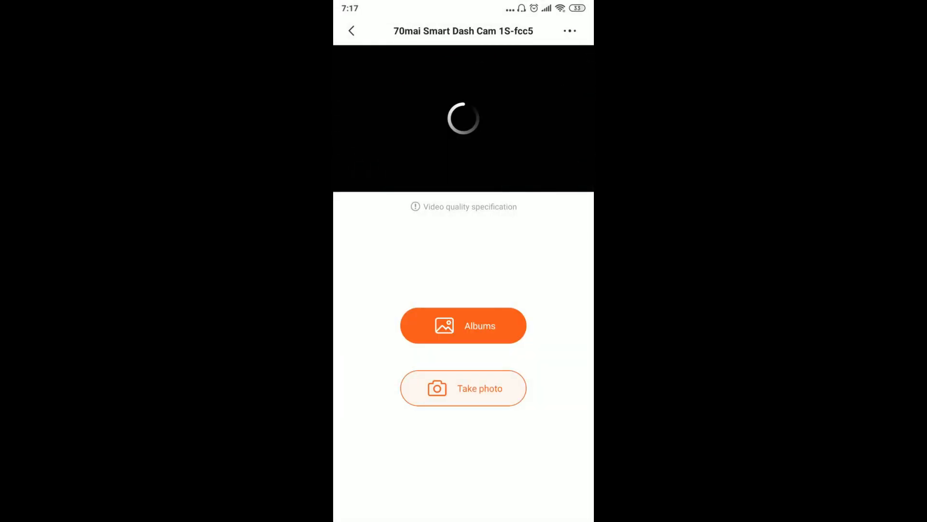